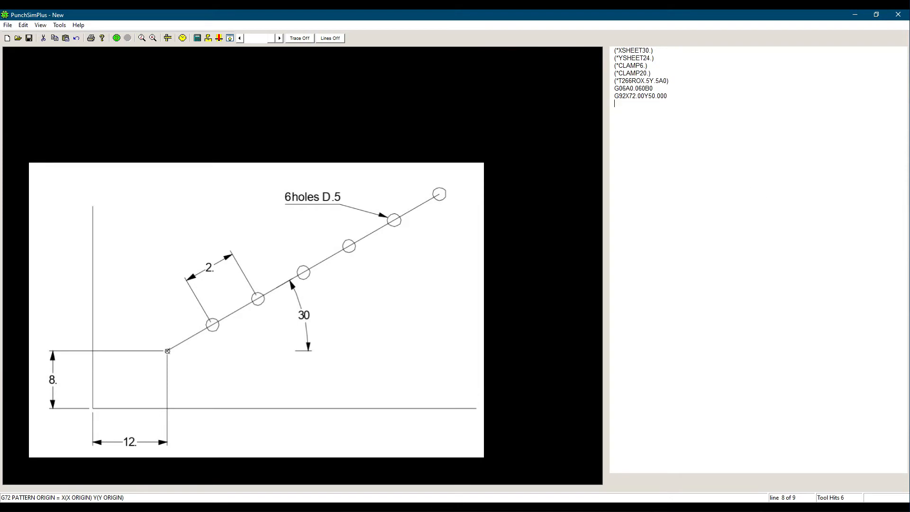
Add M500 and a G72 pattern origin at X12.0 Y8.0 to the program
{"action": "type", "text": "M500"}
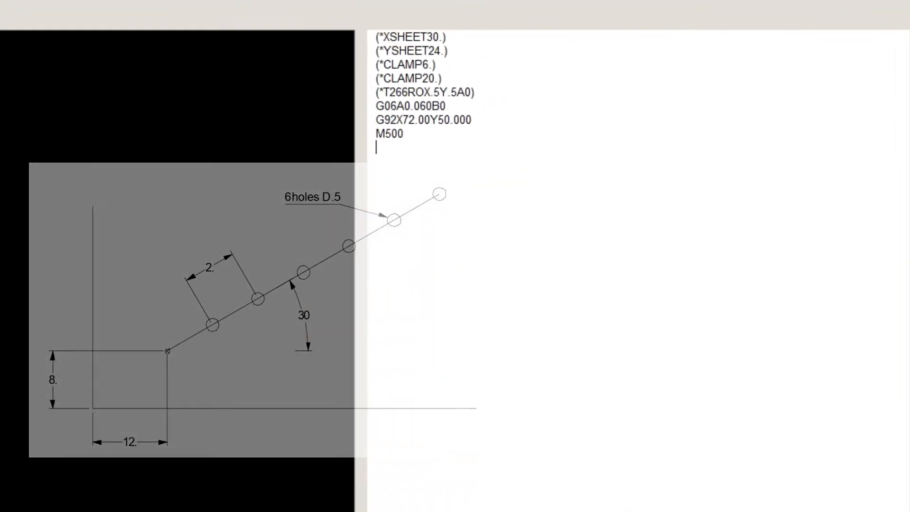
{"action": "type", "text": "G72"}
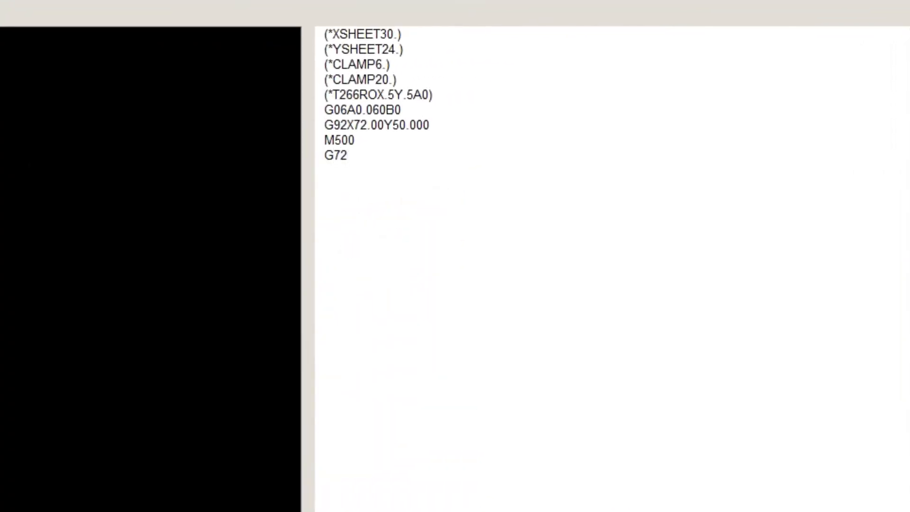
{"action": "type", "text": "X1"}
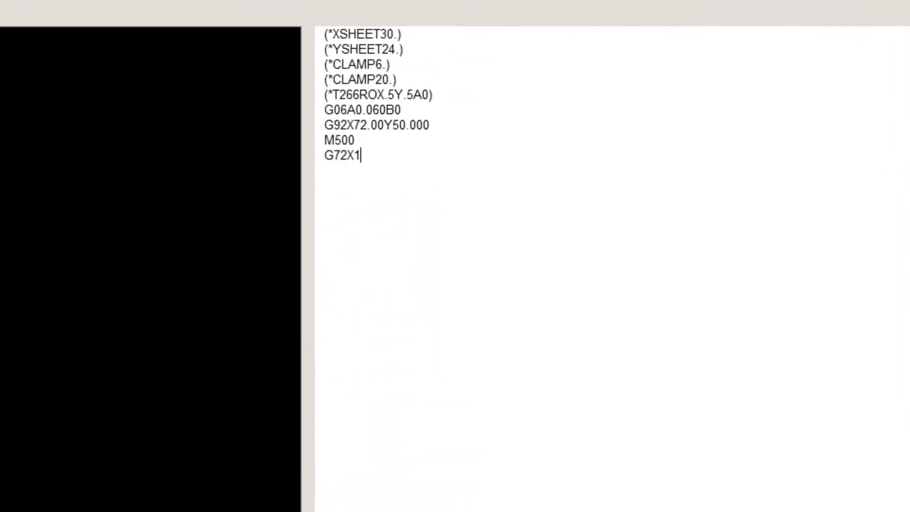
{"action": "type", "text": "2.0"}
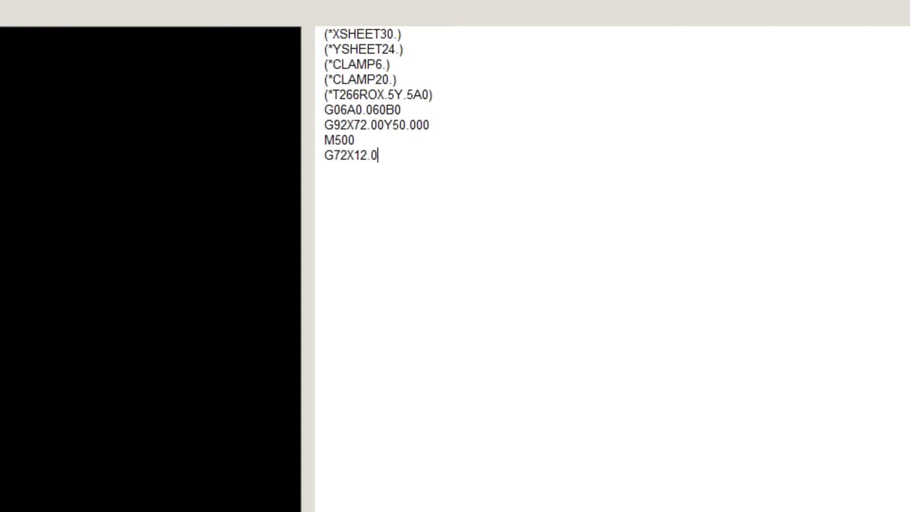
{"action": "type", "text": "Y"}
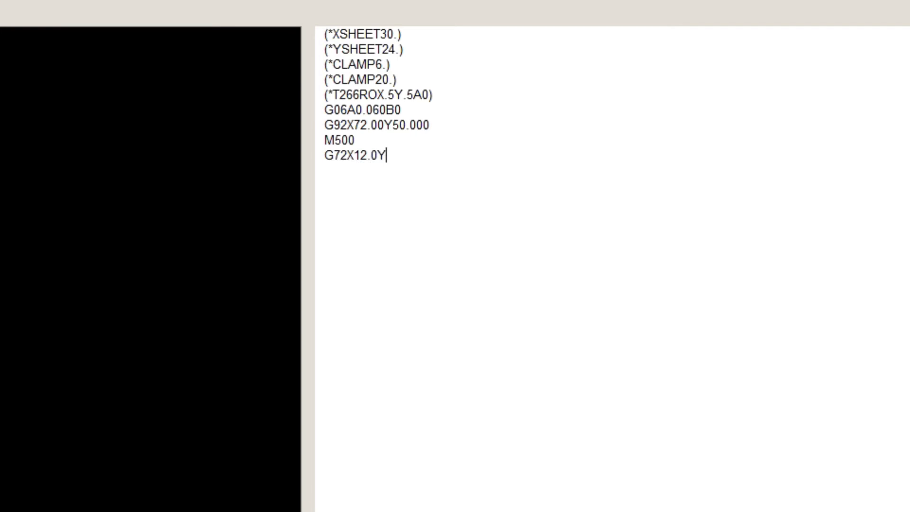
{"action": "type", "text": "8.0"}
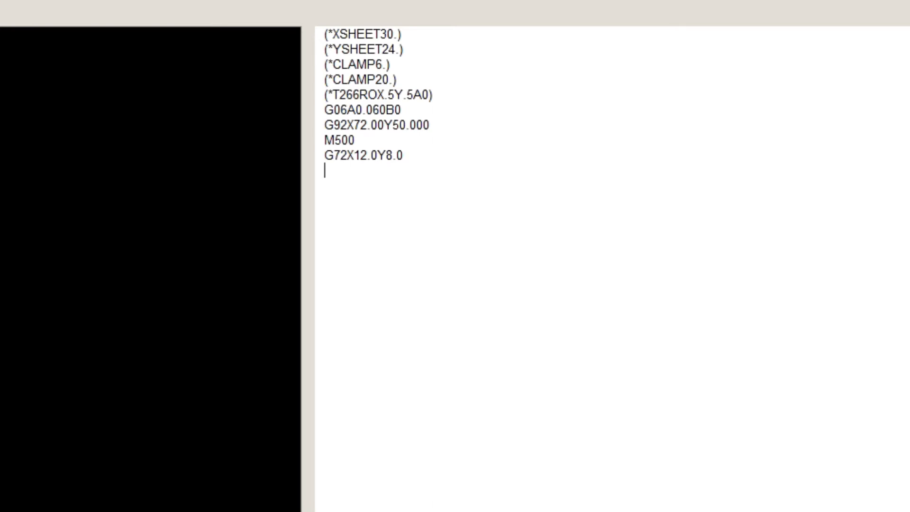
Add the G28I2.000J30.00K6T266 line of six 30° holes and the G50 return line
{"action": "type", "text": "G28"}
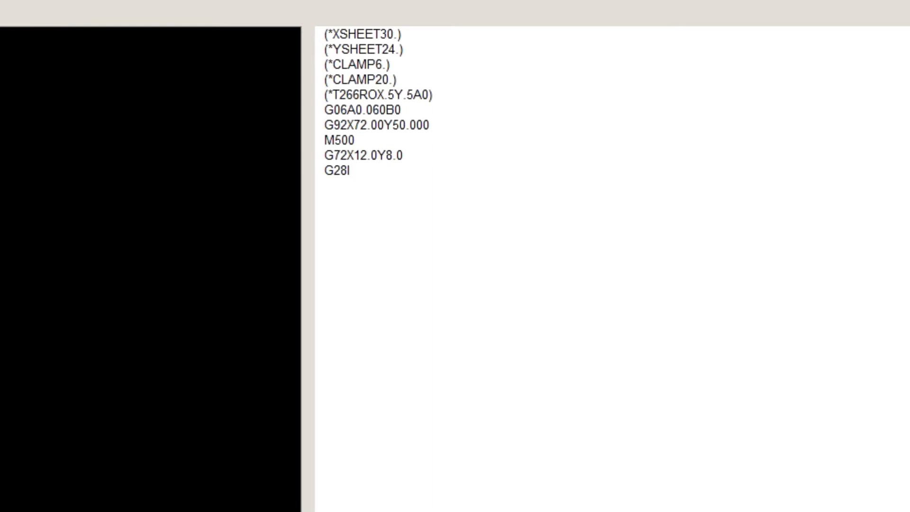
{"action": "type", "text": "2.0"}
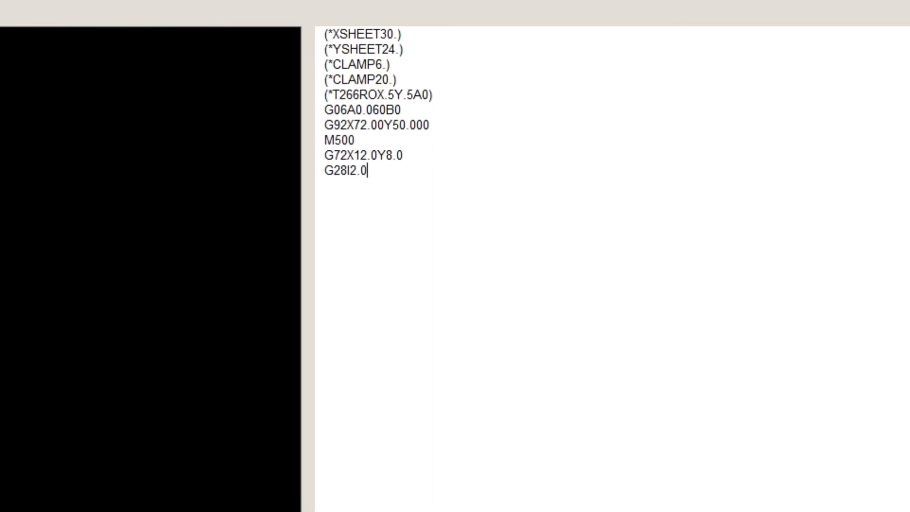
{"action": "type", "text": "00"}
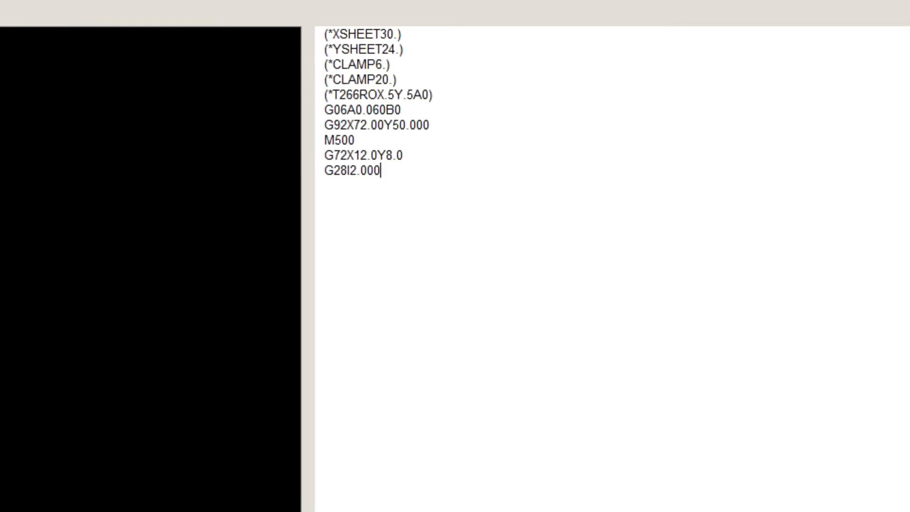
{"action": "type", "text": "J"}
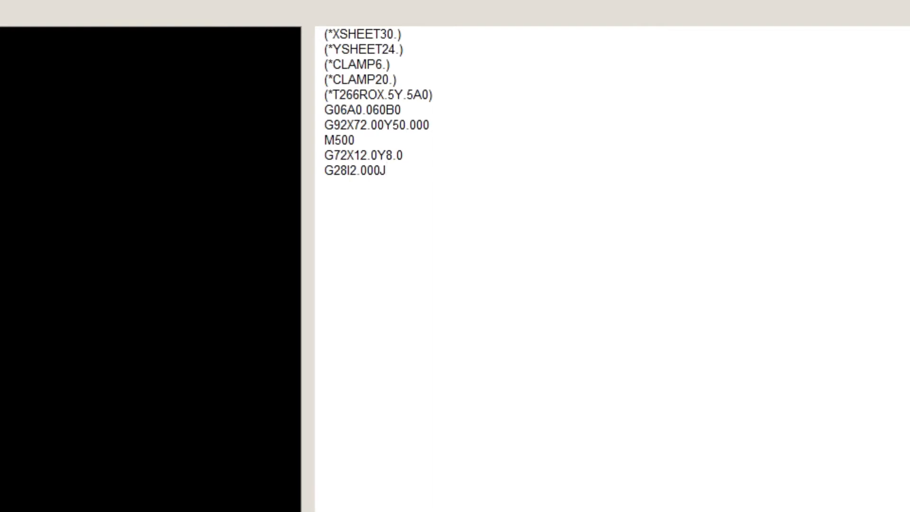
{"action": "type", "text": "30.00"}
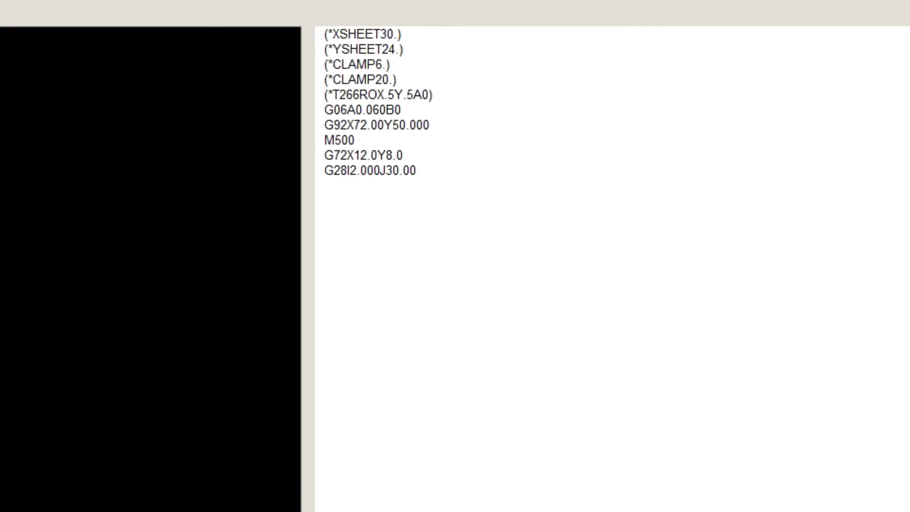
{"action": "type", "text": "K6"}
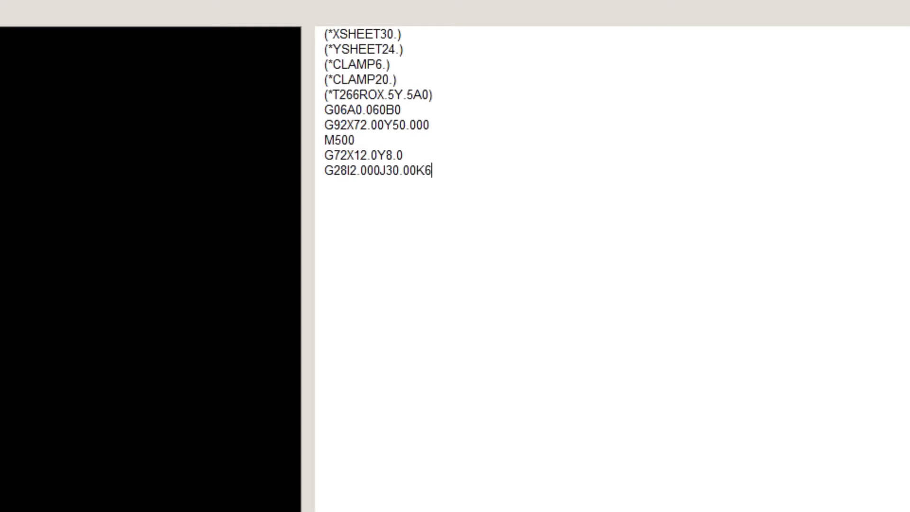
{"action": "type", "text": "T266"}
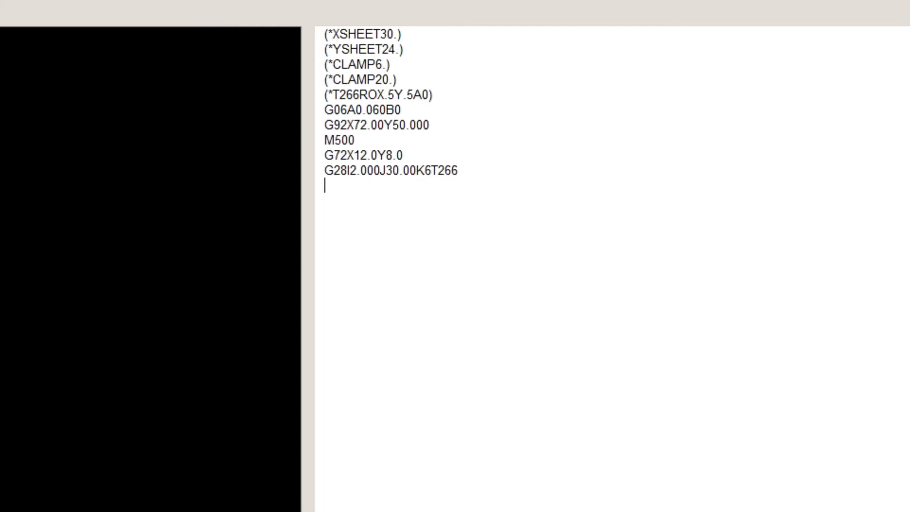
{"action": "type", "text": "G50"}
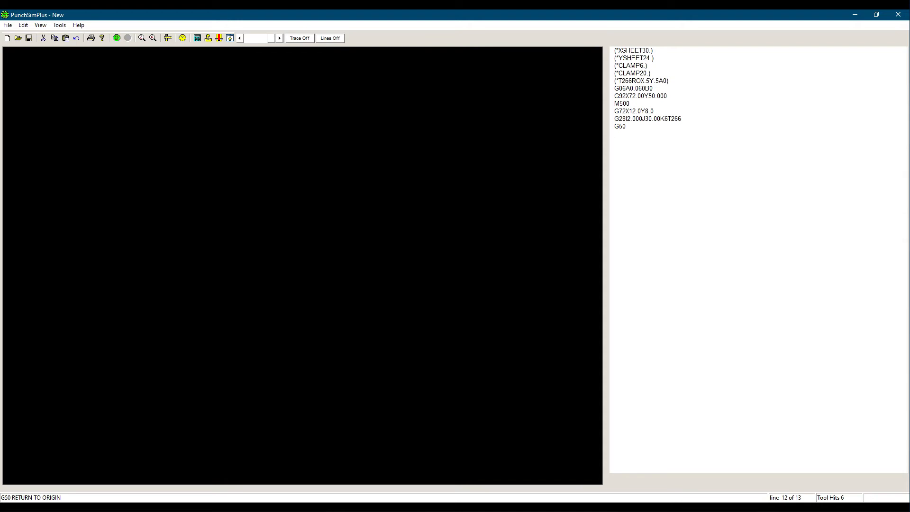
Run the simulation to draw the six-hole angled line, then return to the program text
{"action": "left_click", "coordinate": [615, 132]}
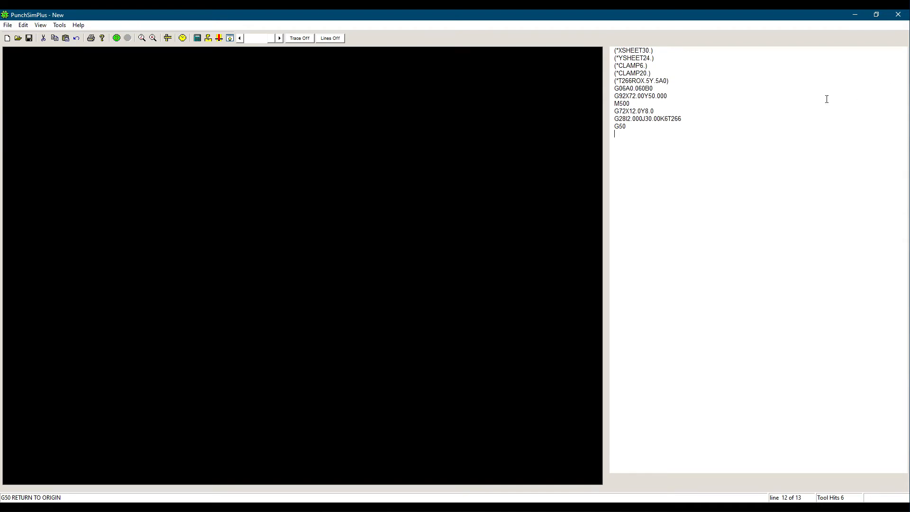
{"action": "mouse_move", "coordinate": [122, 84]}
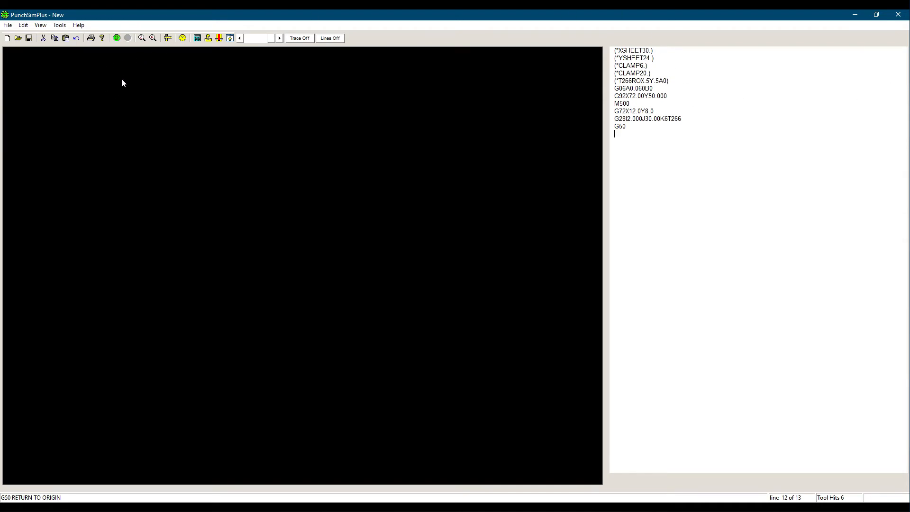
{"action": "mouse_move", "coordinate": [115, 38]}
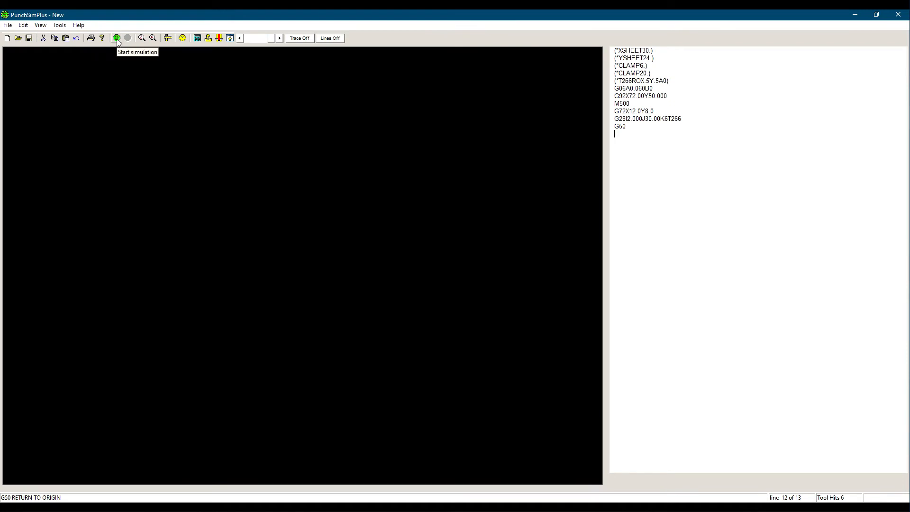
{"action": "left_click", "coordinate": [116, 38]}
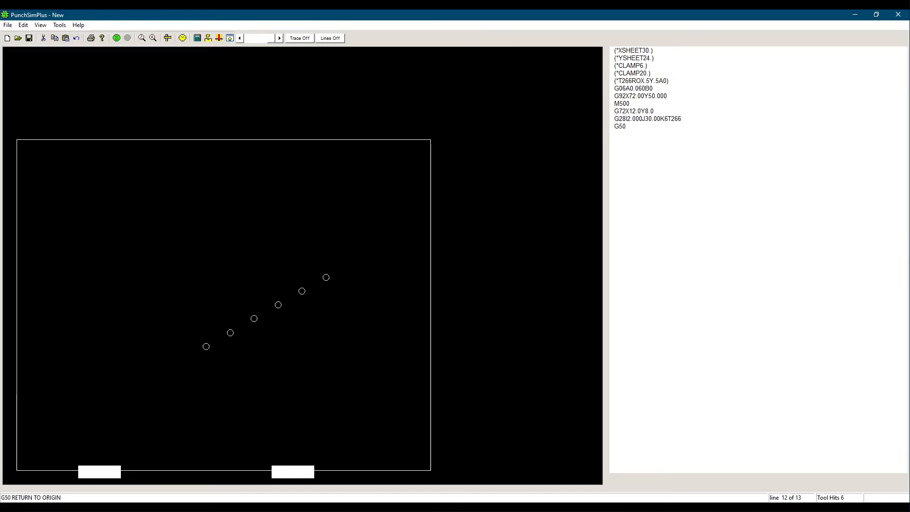
{"action": "left_click", "coordinate": [615, 133]}
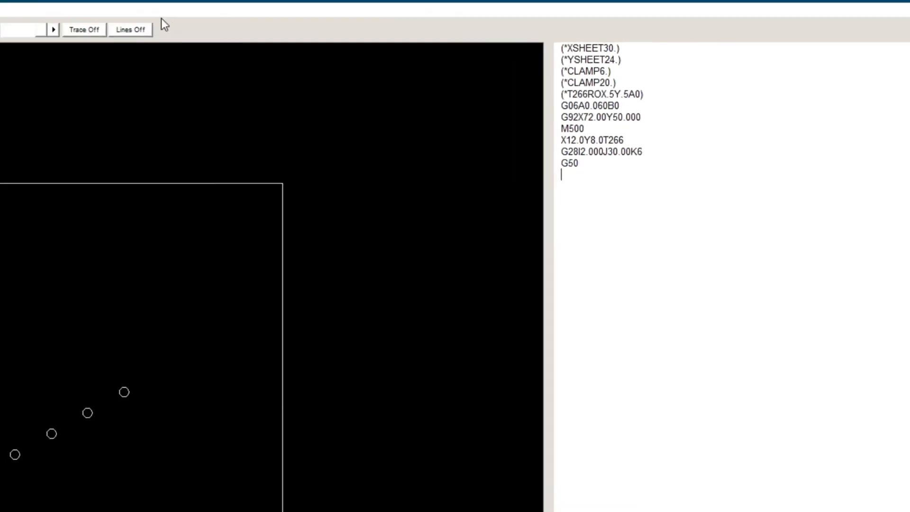
Rerun the simulation after moving T266 onto the X12.0Y8.0 line
{"action": "left_click", "coordinate": [115, 38]}
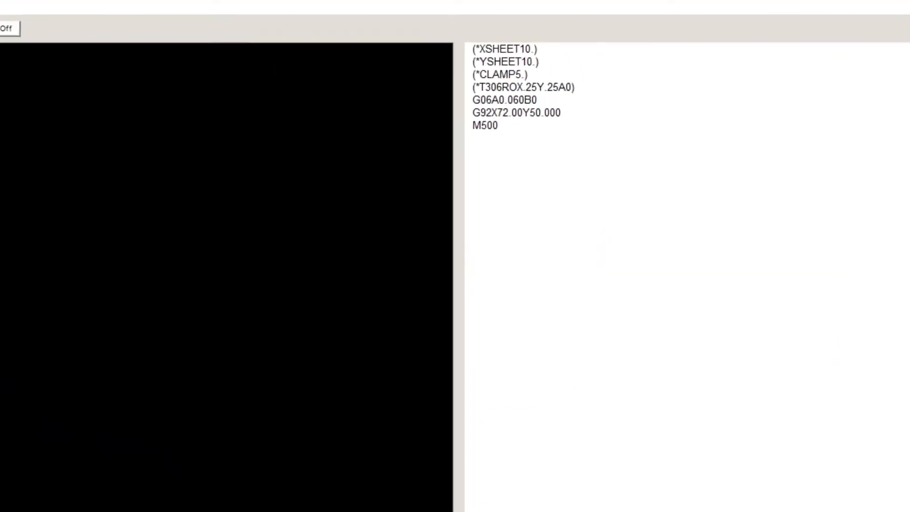
Add the G72X1.5Y6.0 pattern-origin line to the new program
{"action": "type", "text": "G7"}
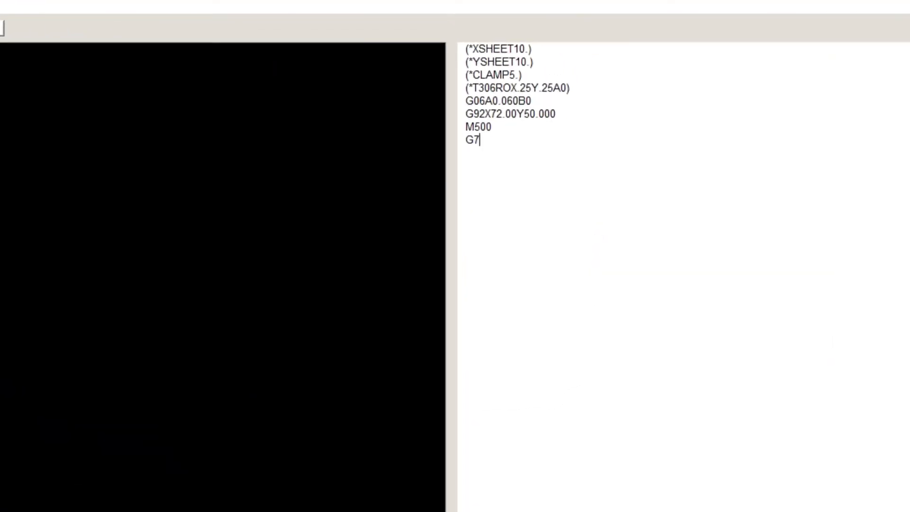
{"action": "type", "text": "2X"}
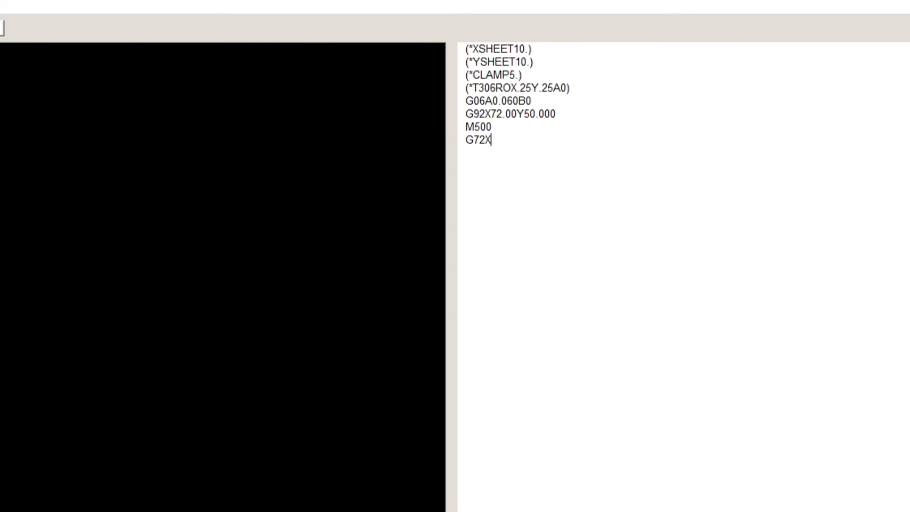
{"action": "type", "text": "1."}
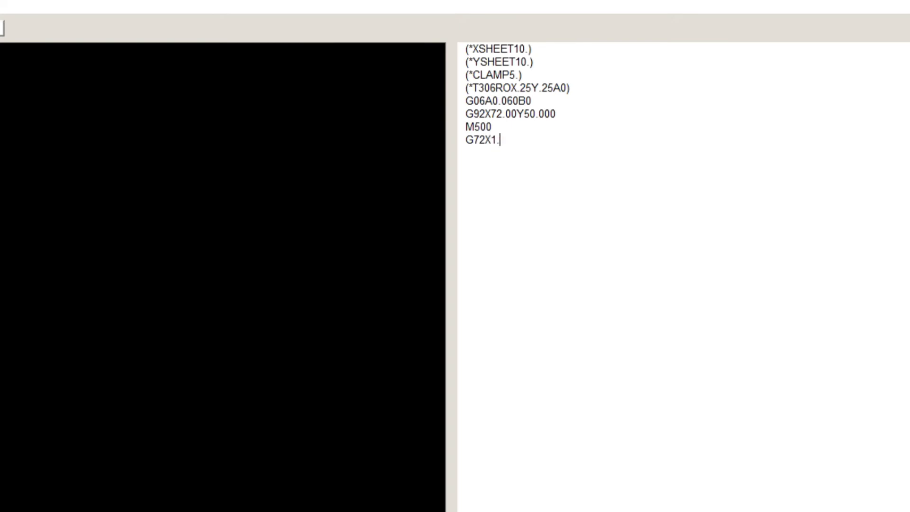
{"action": "type", "text": "5"}
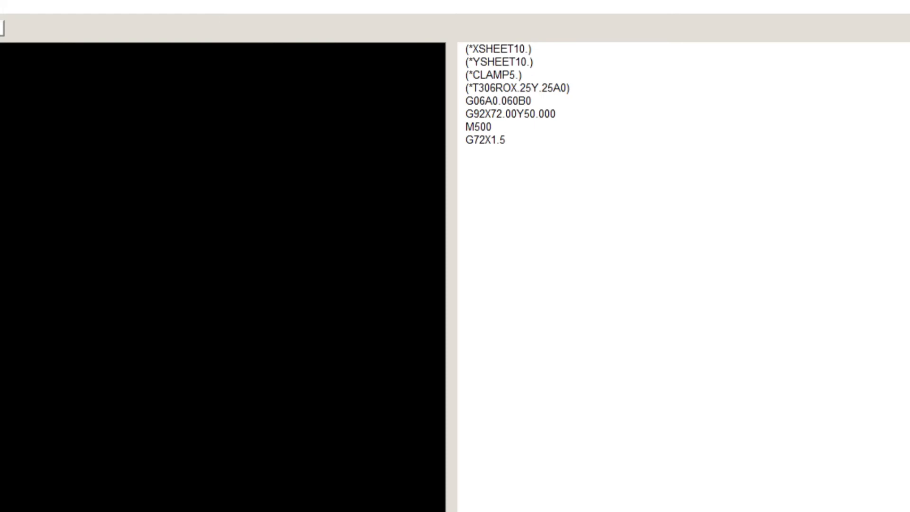
{"action": "type", "text": "Y"}
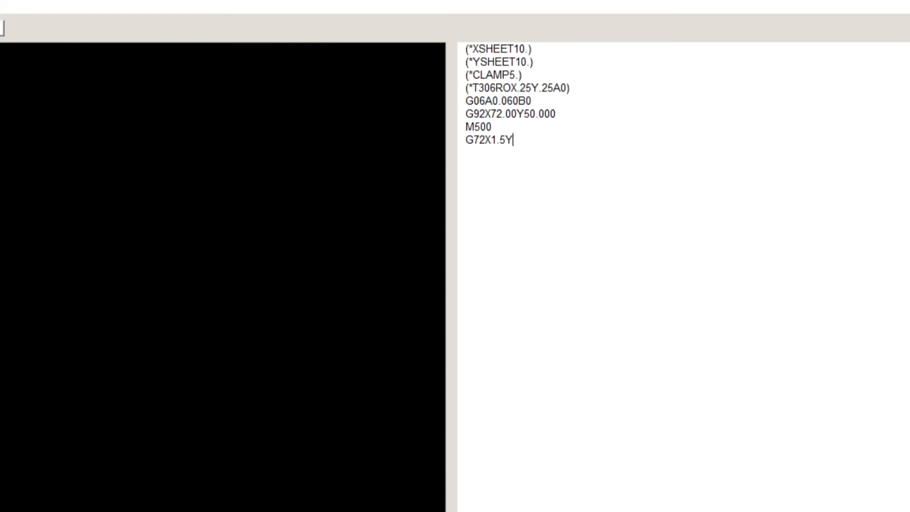
{"action": "type", "text": "6.0"}
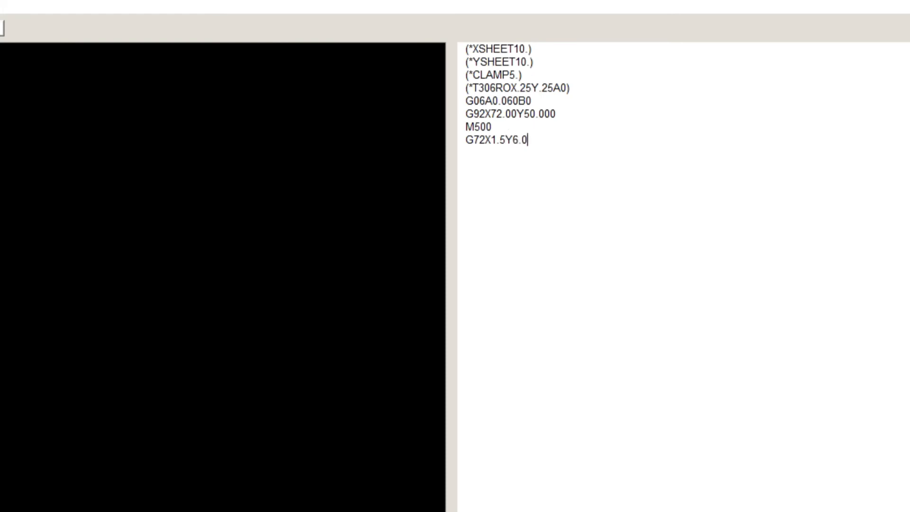
Add the G28I0.625J31.2K5T306 line of five holes at 31.2° and begin the next line
{"action": "type", "text": "G2"}
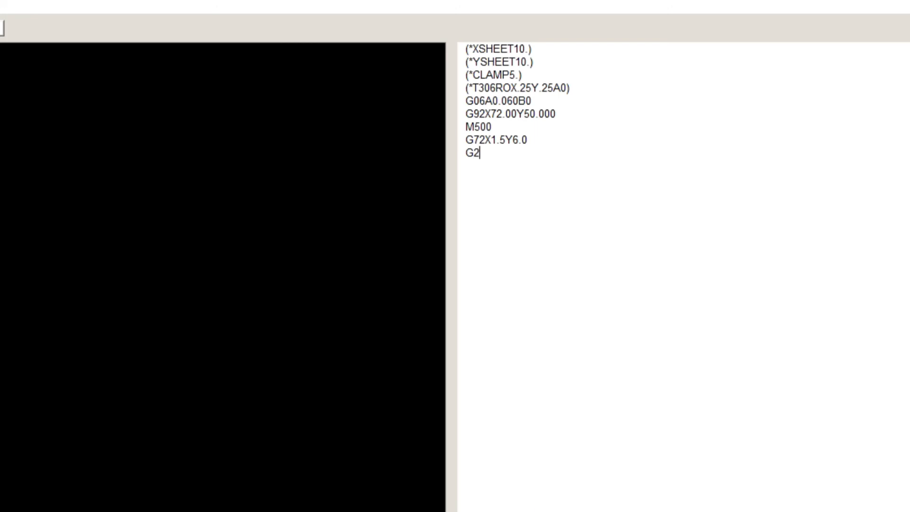
{"action": "type", "text": "8I0"}
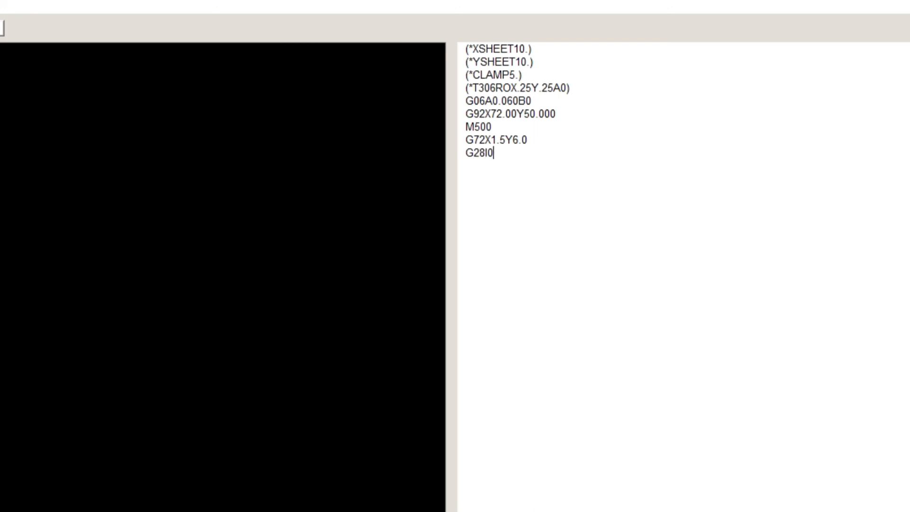
{"action": "type", "text": ".625"}
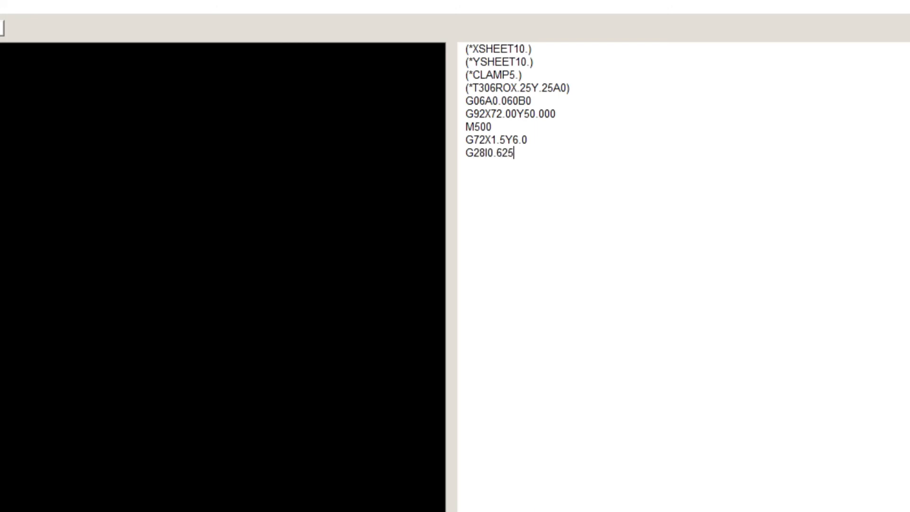
{"action": "type", "text": "J"}
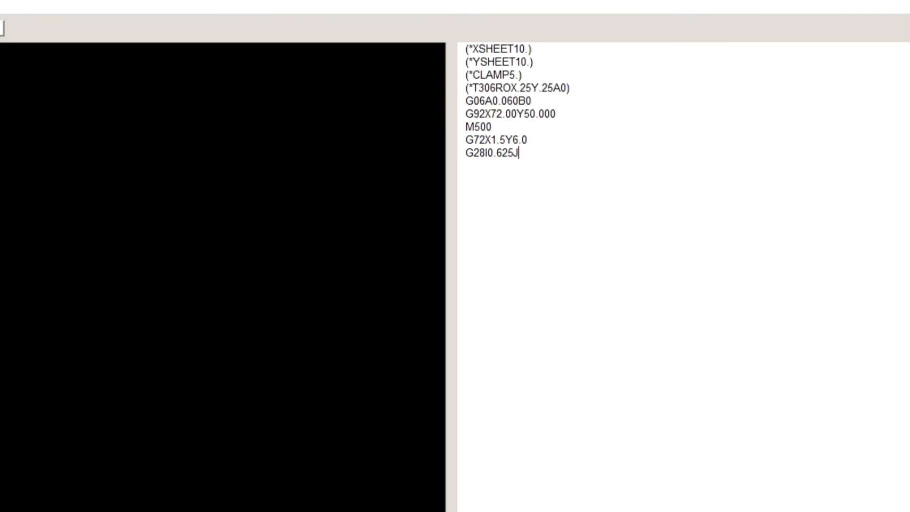
{"action": "type", "text": "31."}
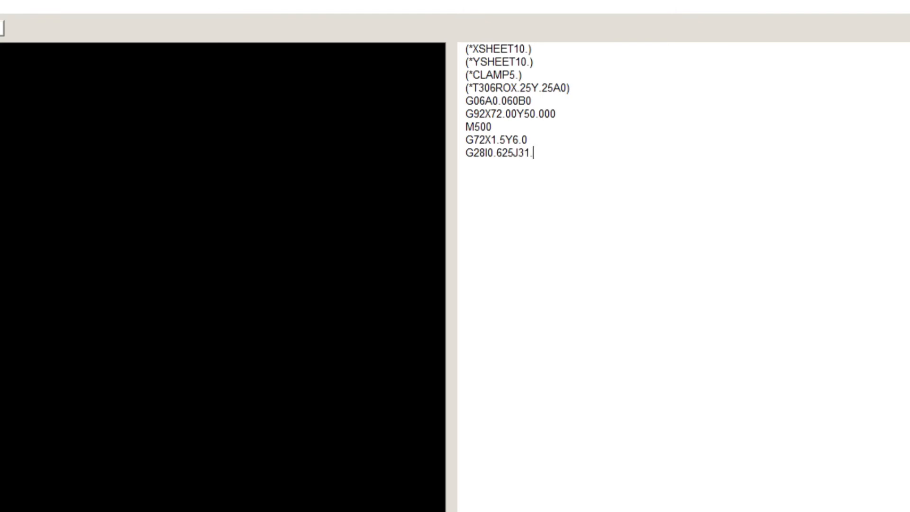
{"action": "type", "text": "2"}
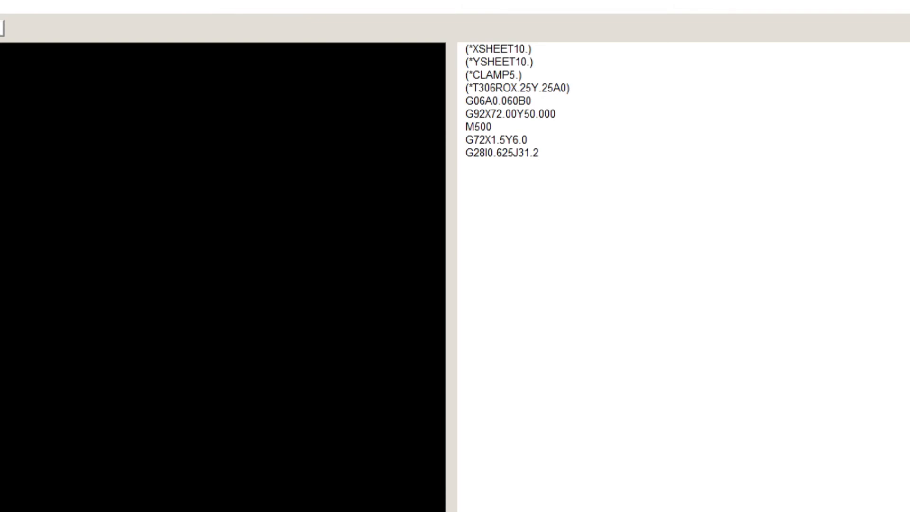
{"action": "type", "text": "K"}
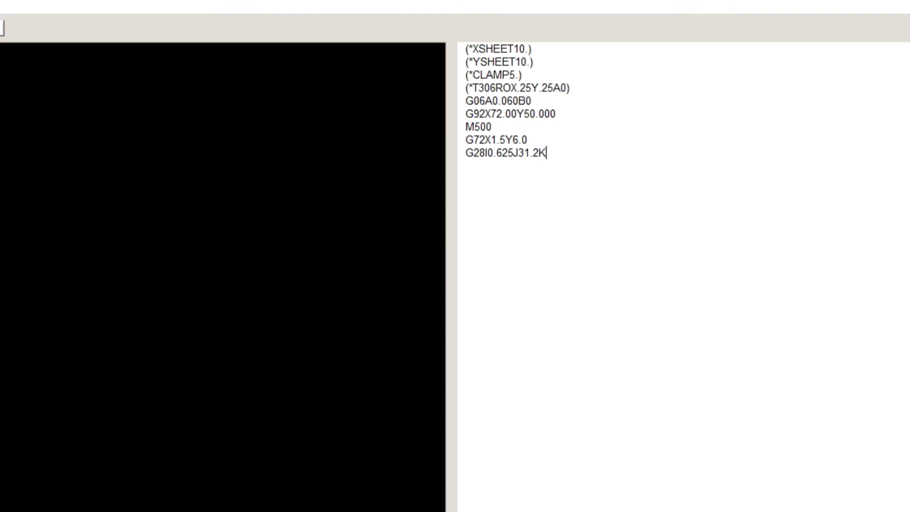
{"action": "type", "text": "5T"}
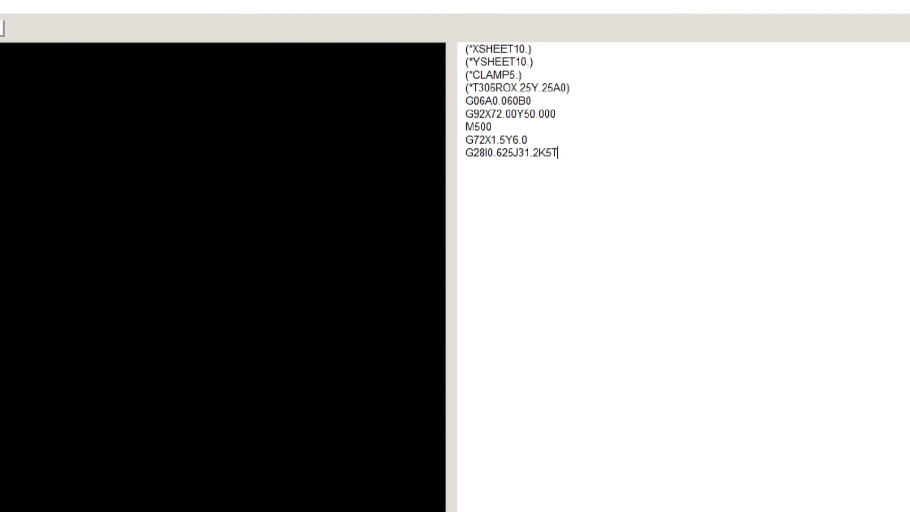
{"action": "type", "text": "30"}
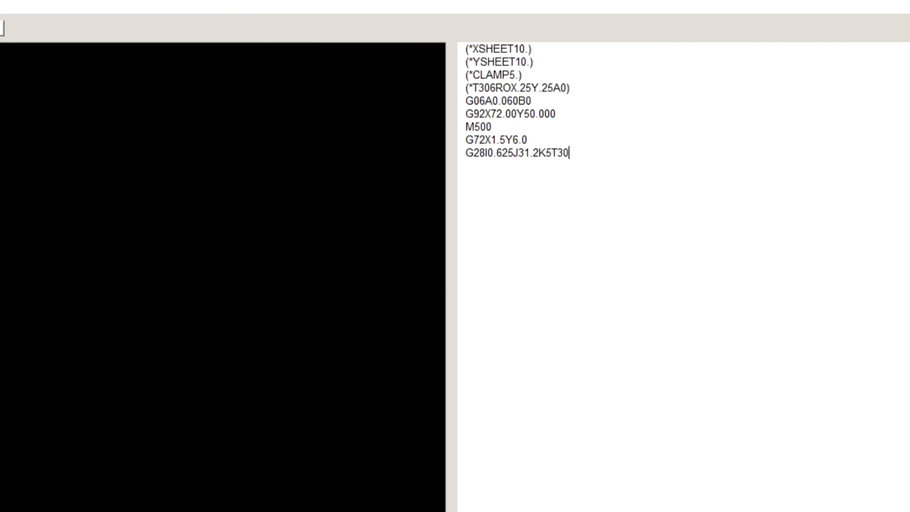
{"action": "type", "text": "6"}
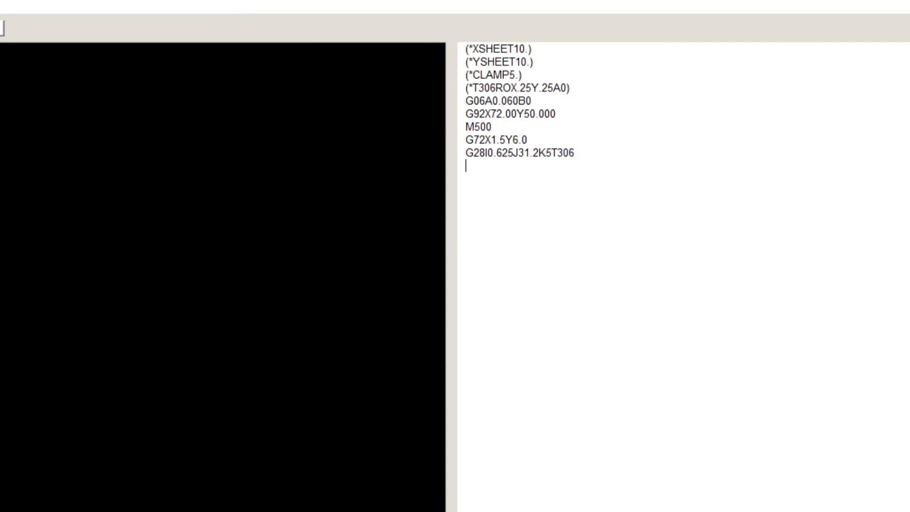
{"action": "type", "text": "G2"}
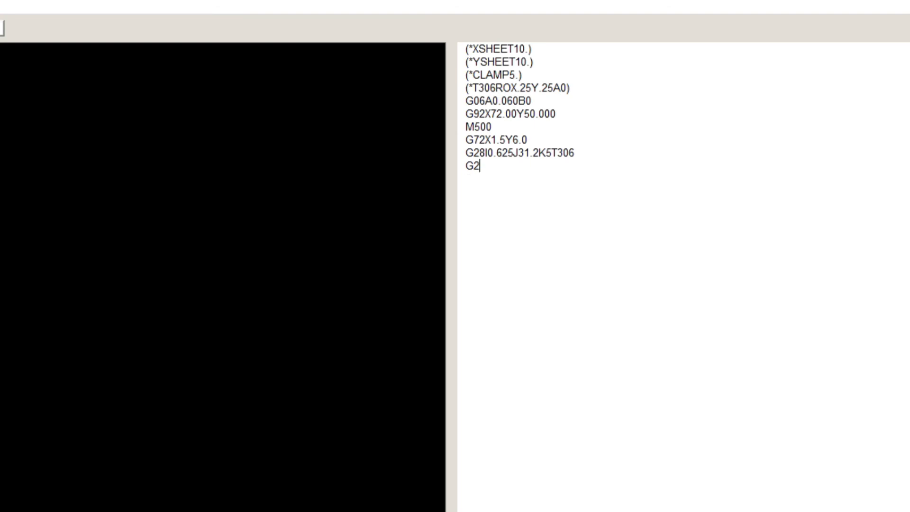
Add a second hole line G28I0.875J47.K2 and begin the G50 line
{"action": "type", "text": "8I"}
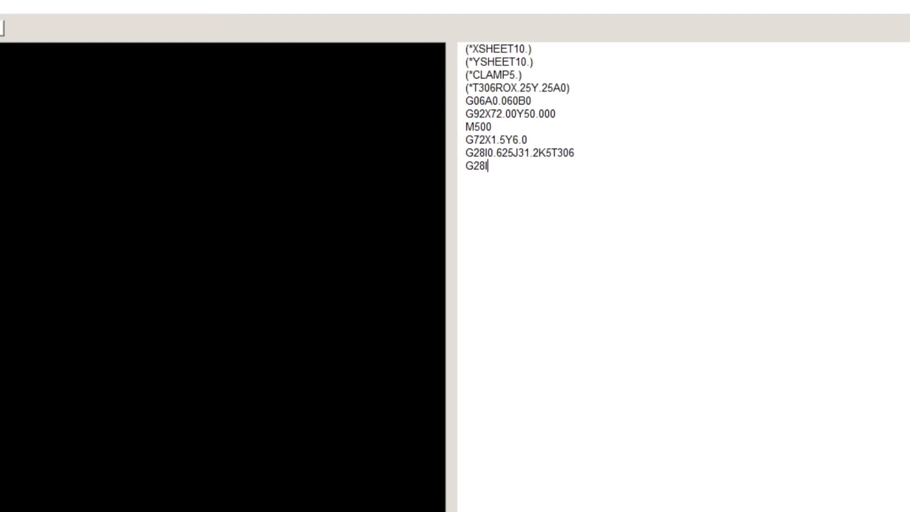
{"action": "type", "text": "0.8"}
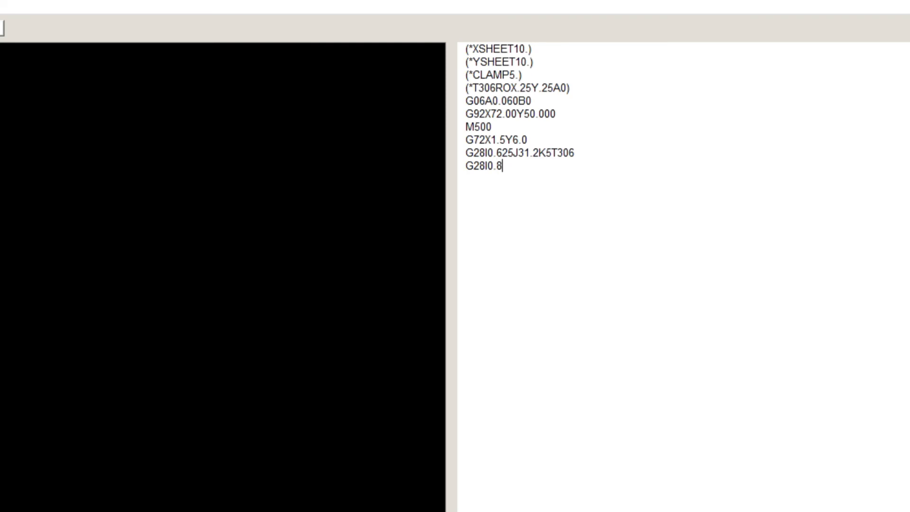
{"action": "type", "text": "75"}
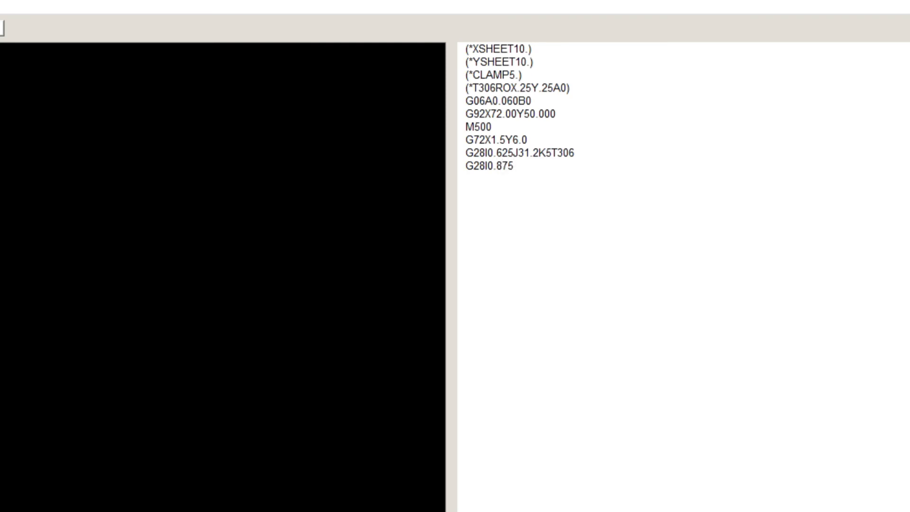
{"action": "type", "text": "J47"}
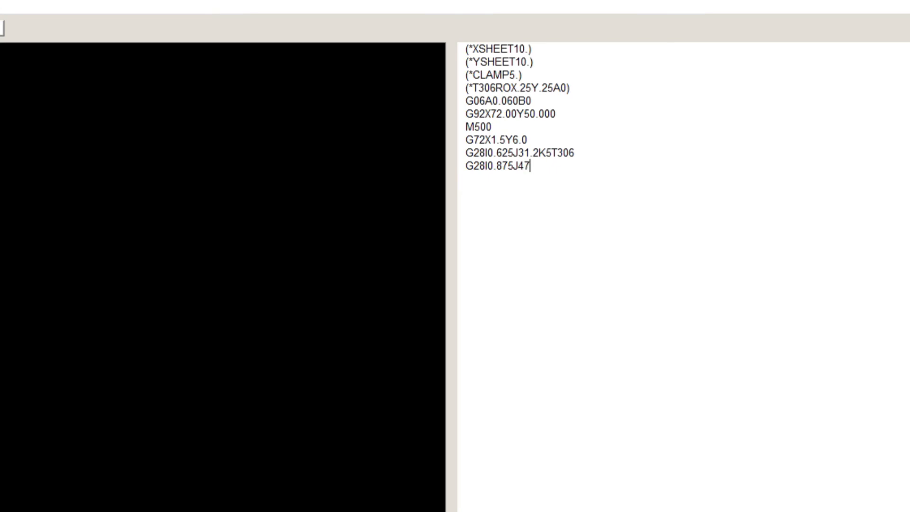
{"action": "type", "text": "."}
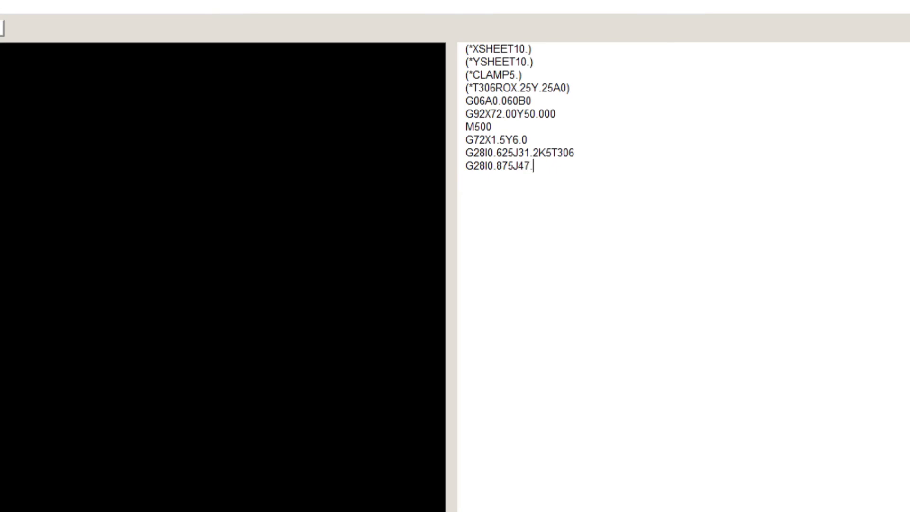
{"action": "type", "text": "K2"}
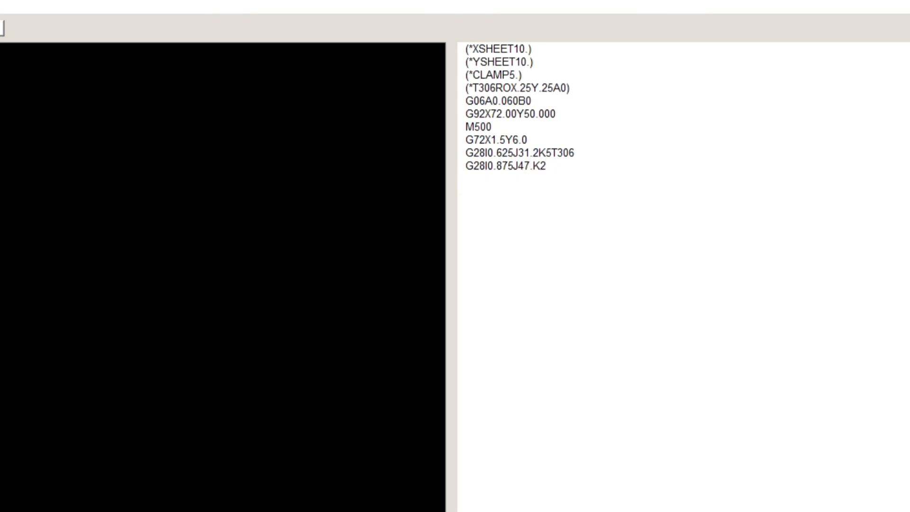
{"action": "type", "text": "G5"}
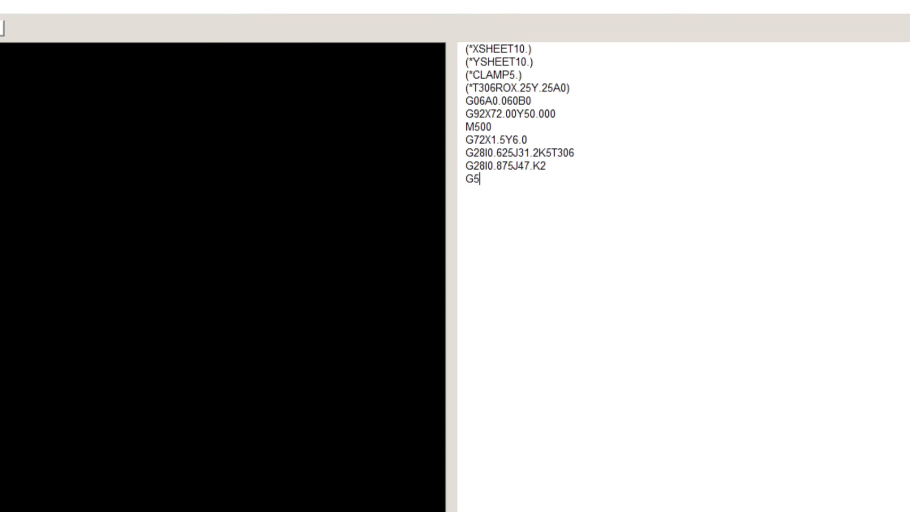
Finish the G50 line and simulate the seven-hole angled pattern
{"action": "type", "text": "0"}
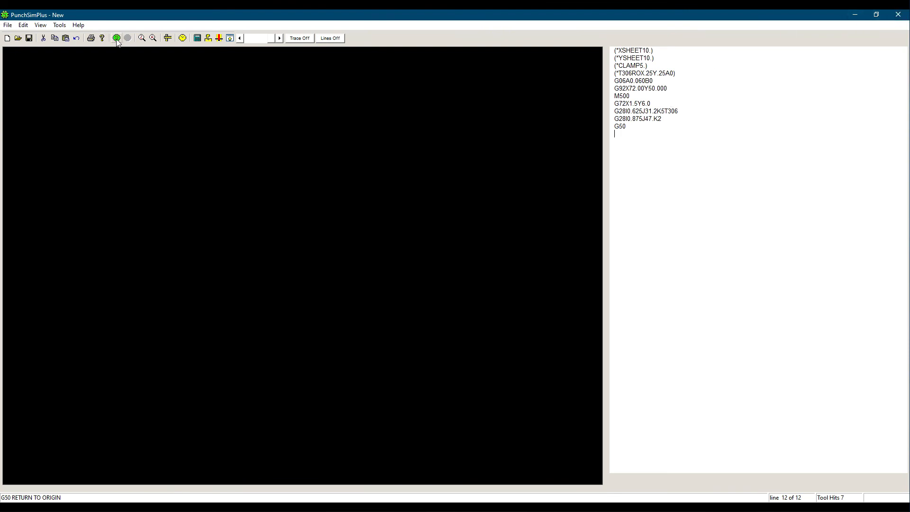
{"action": "left_click", "coordinate": [115, 38]}
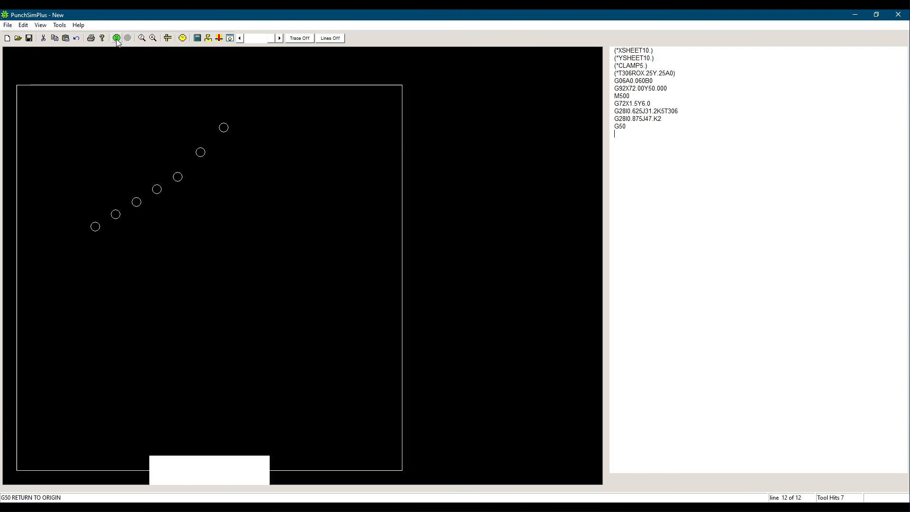